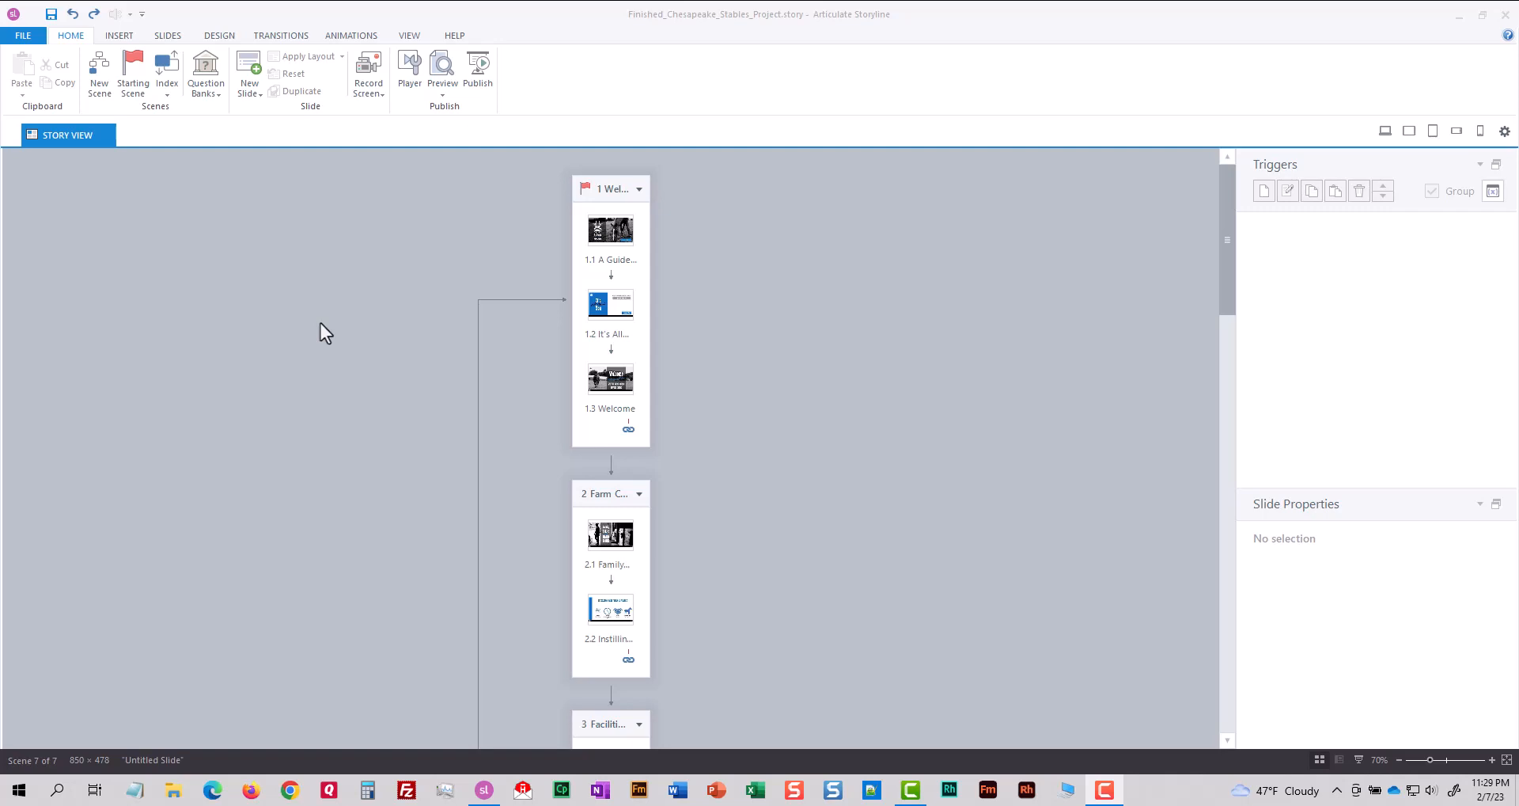
mouse_move(335, 328)
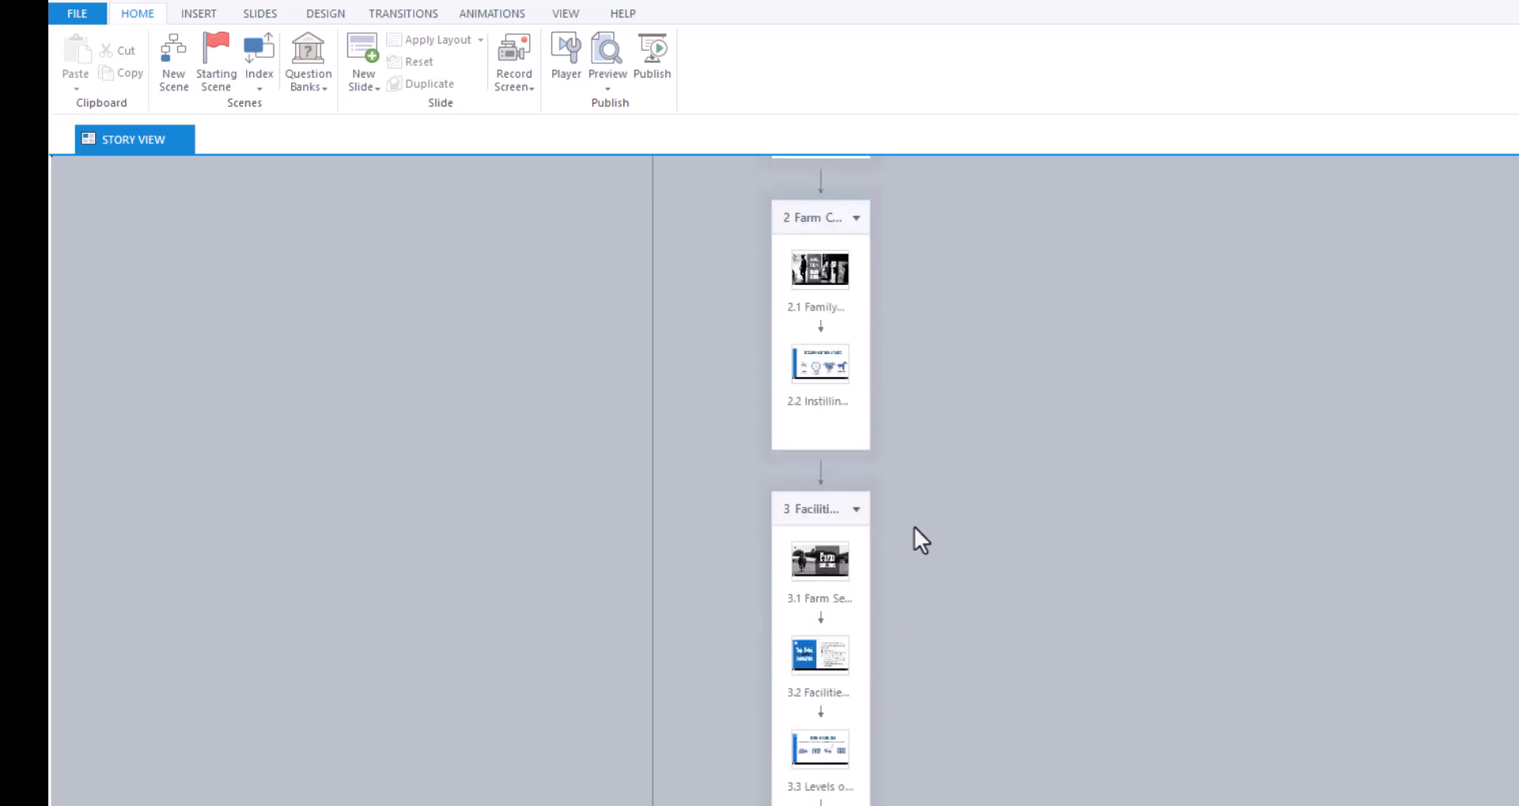
Scroll Story View down until scene 7 Videos and scene 4 Riding show below scene 3.
scroll(down, 3)
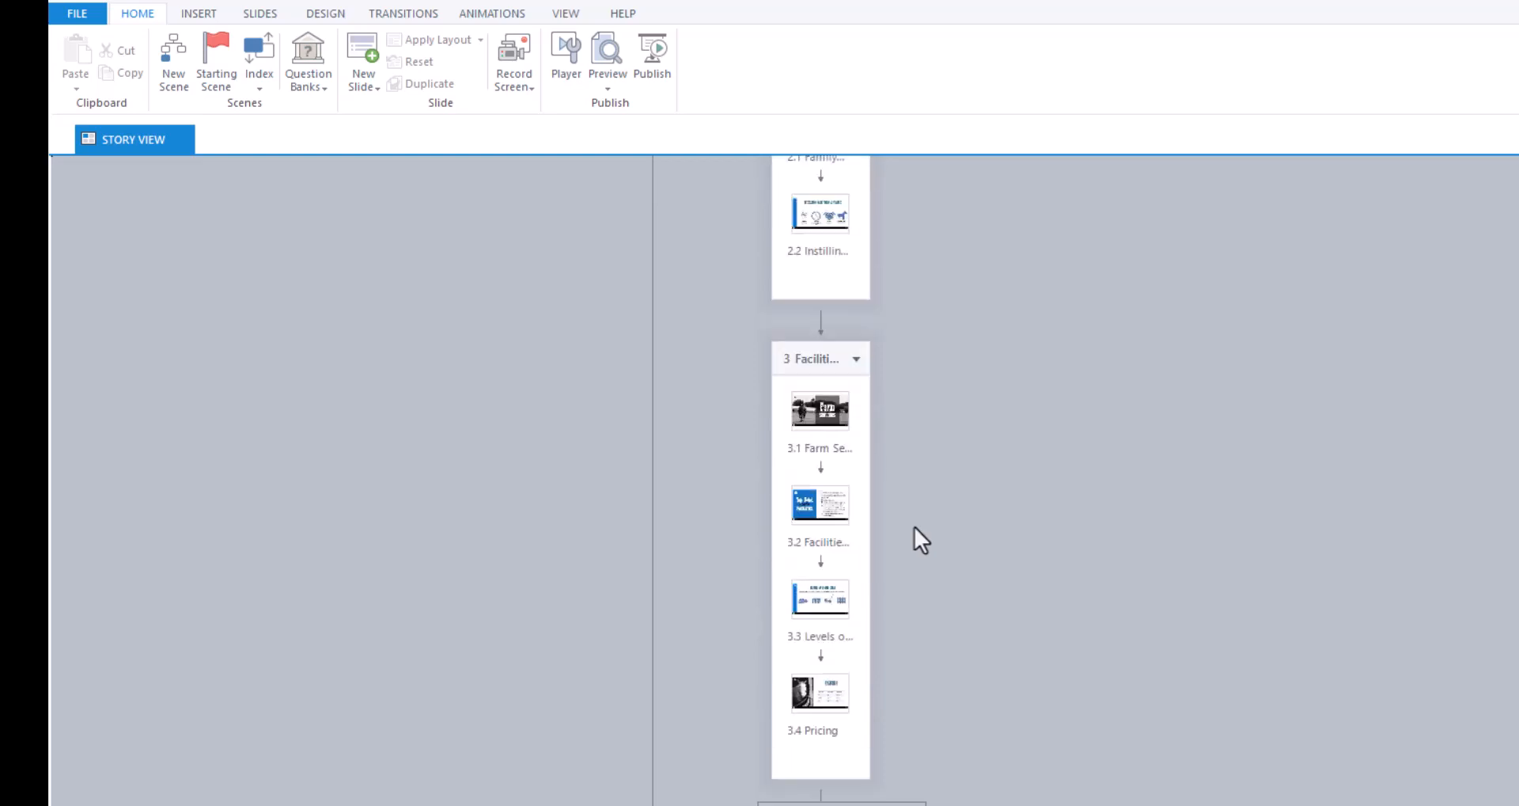
scroll(down, 3)
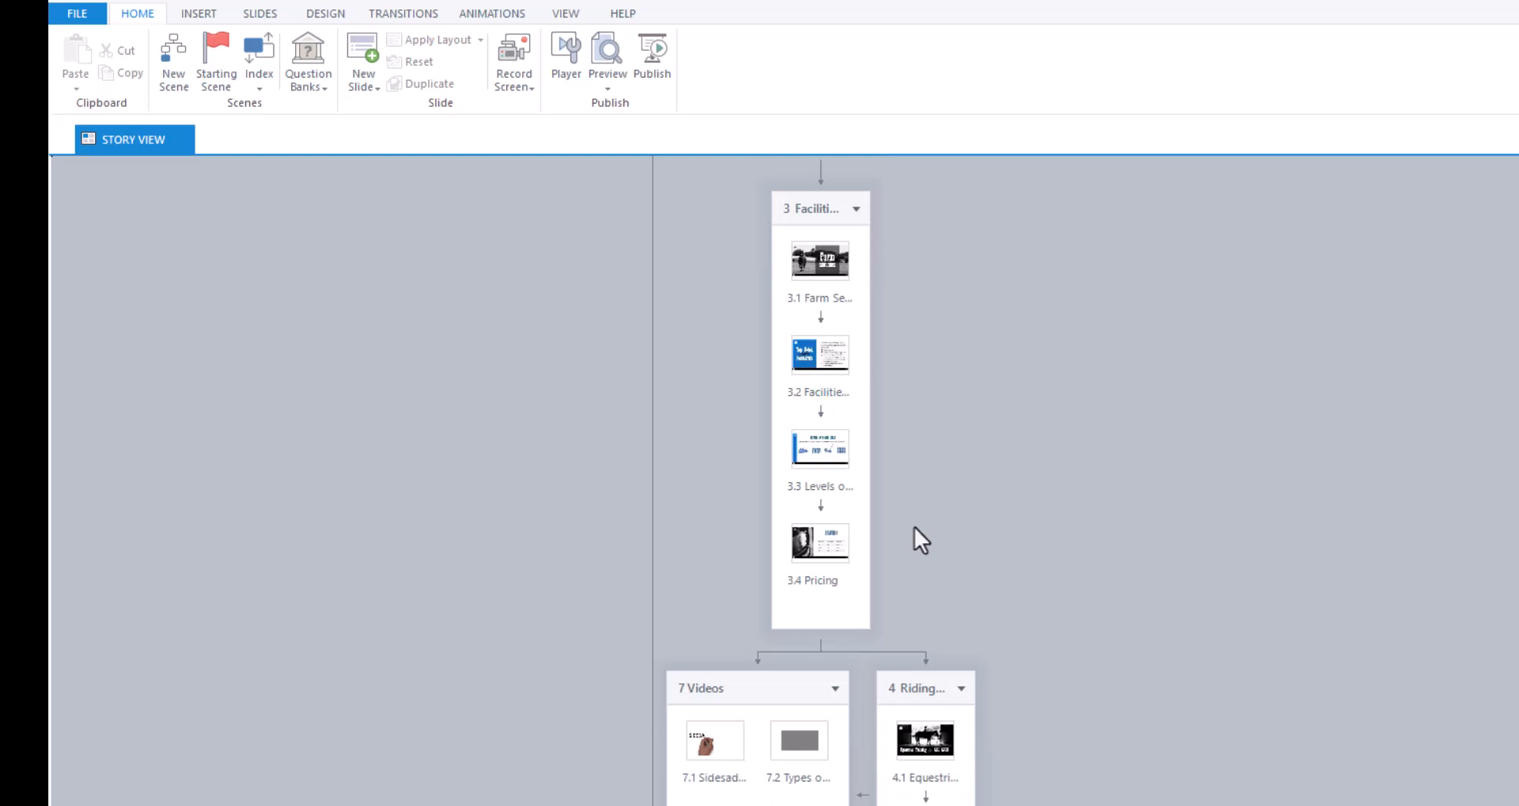
scroll(down, 3)
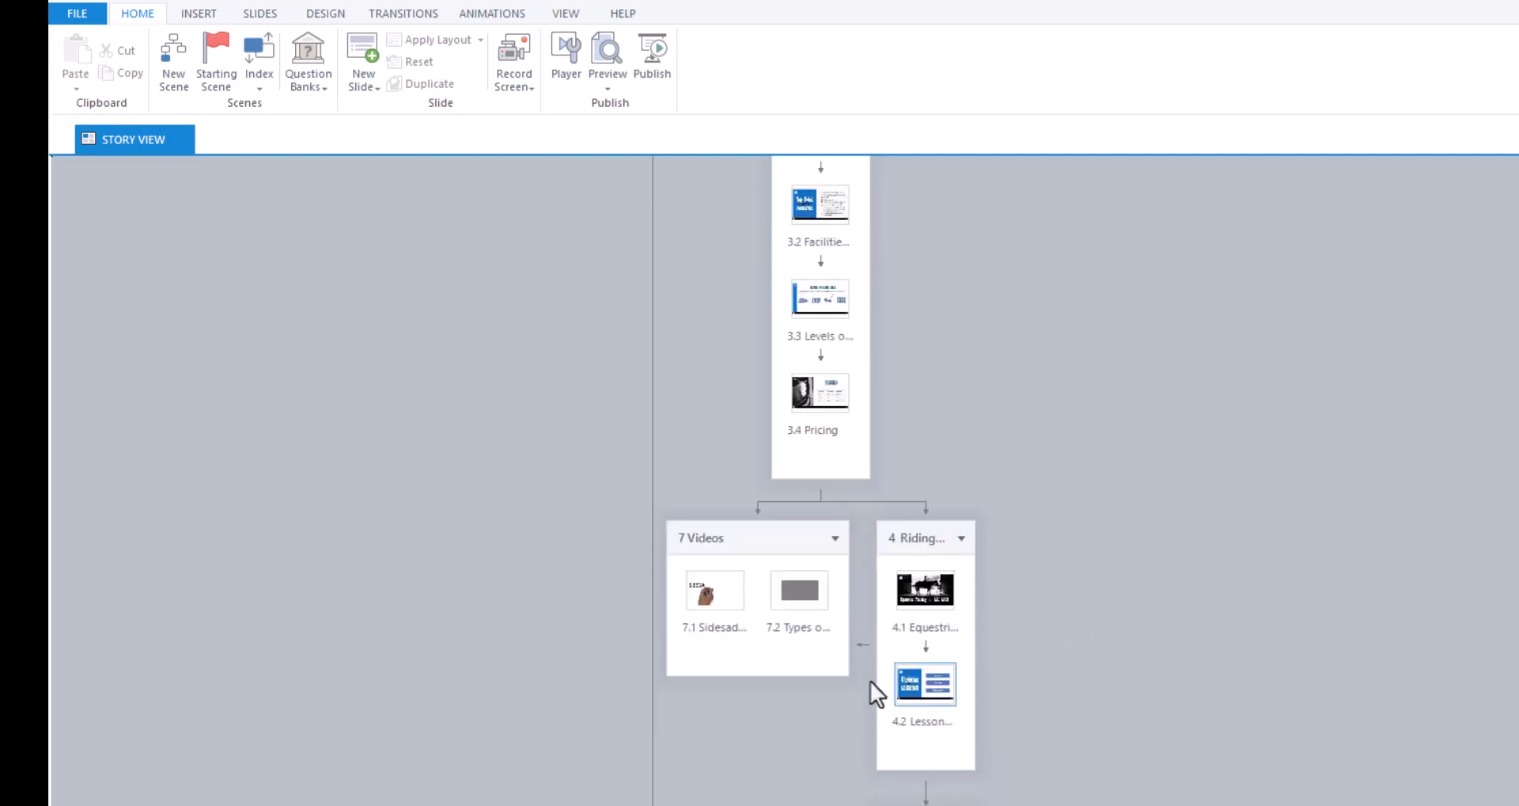
mouse_move(768, 760)
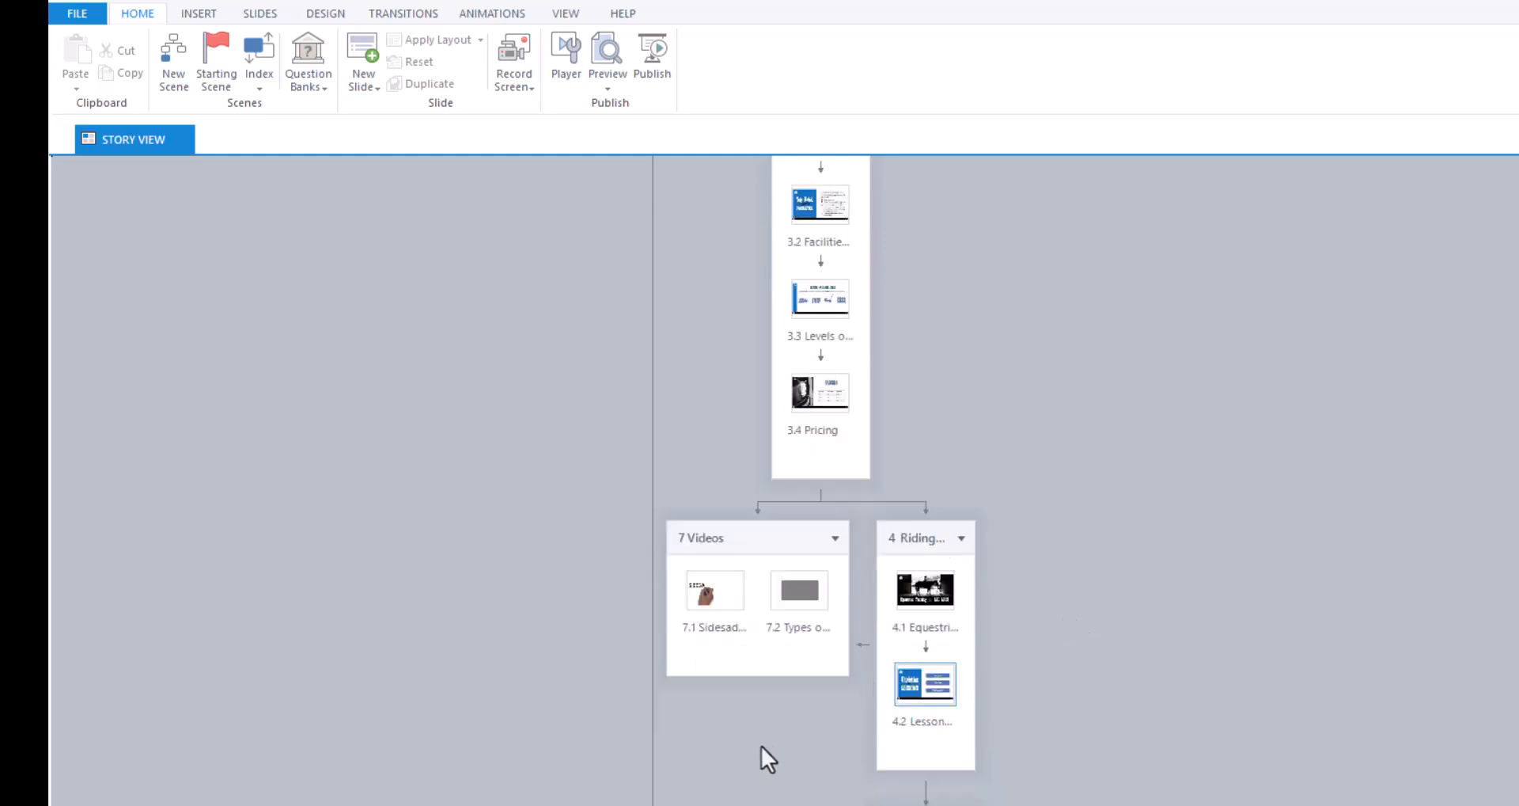
Select the scene 7 Videos header in the story map.
click(713, 590)
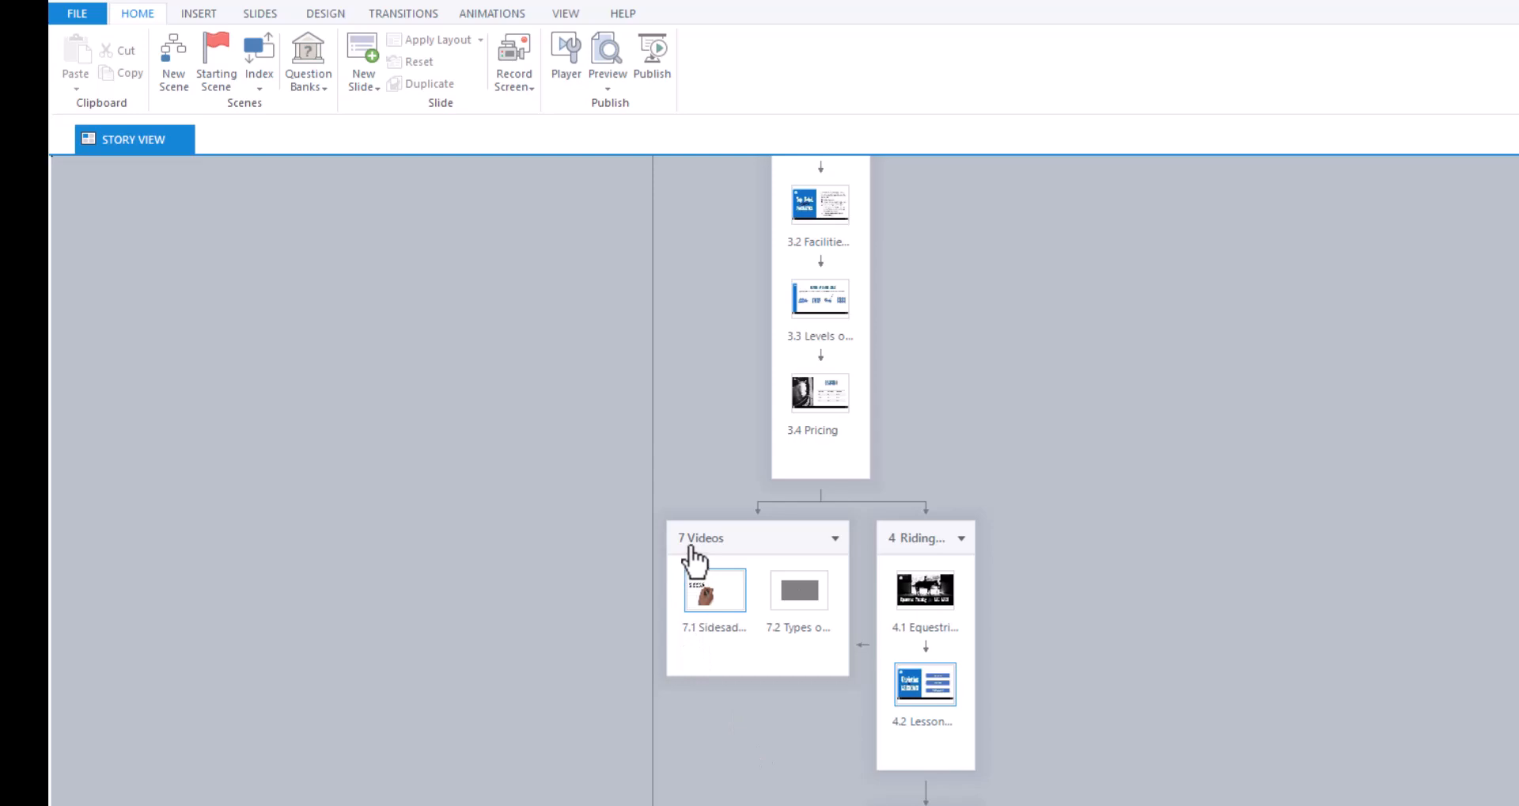
mouse_move(904, 559)
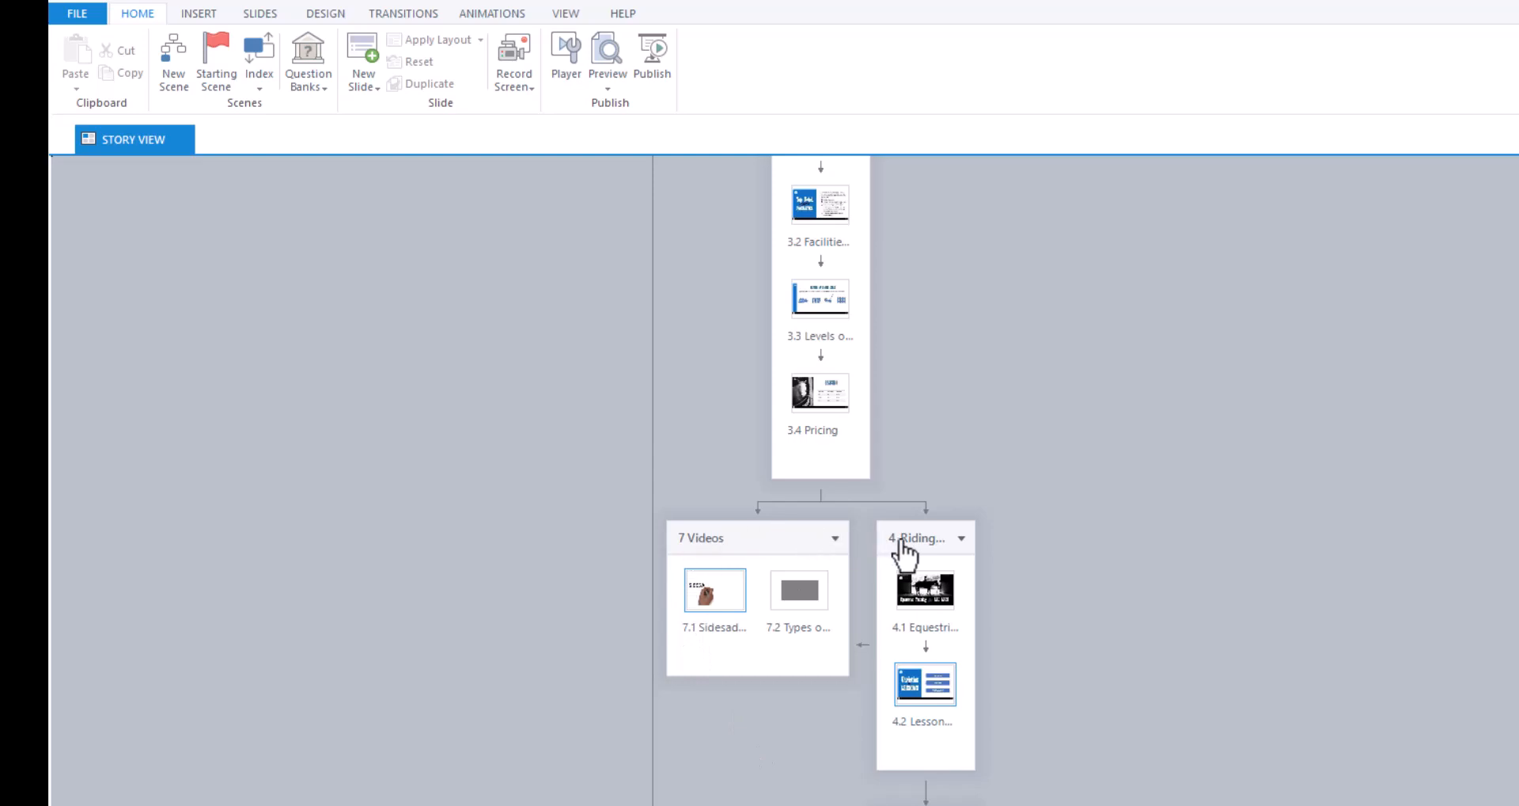
mouse_move(754, 724)
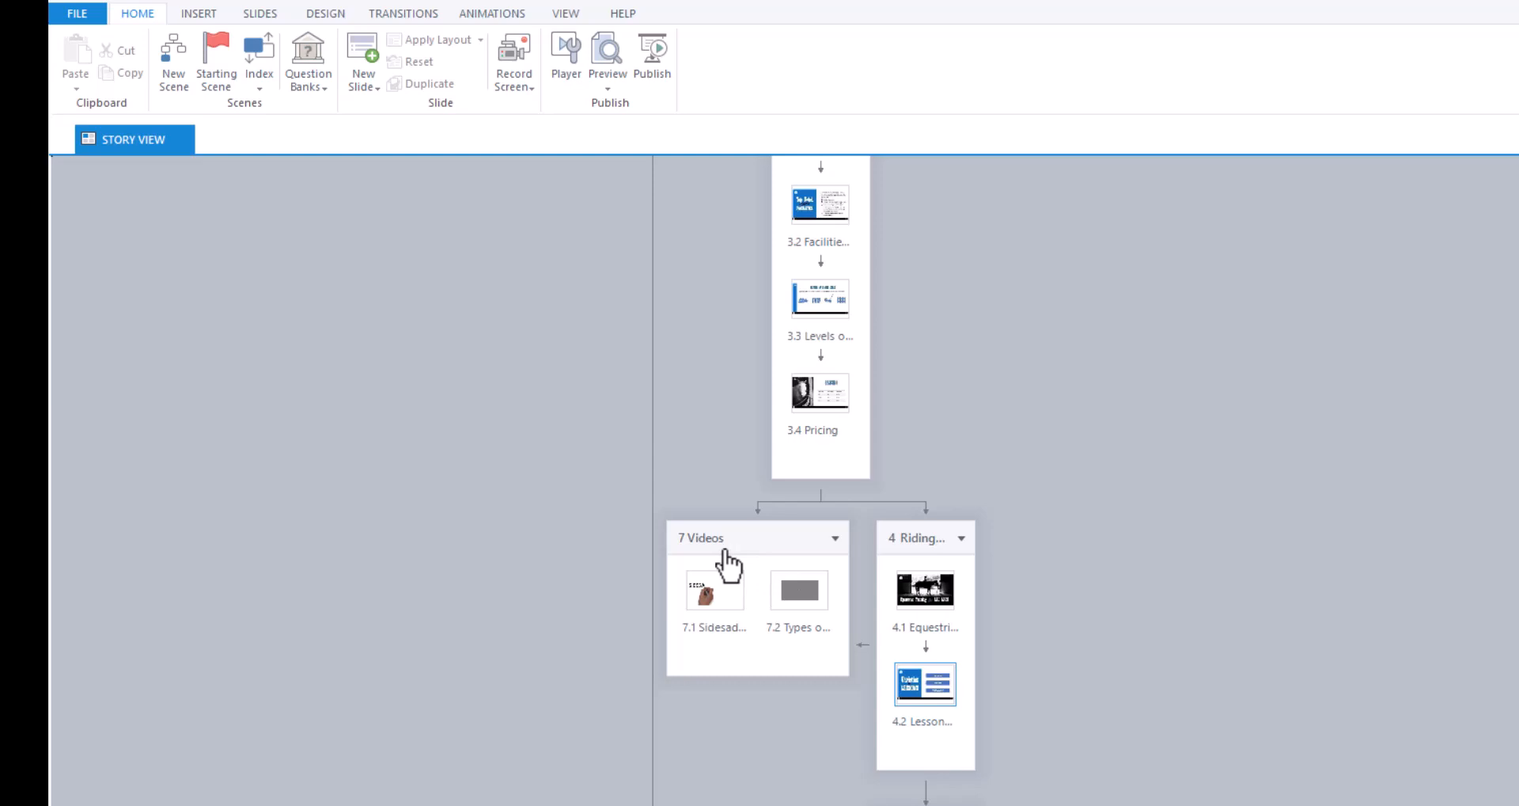
mouse_move(742, 745)
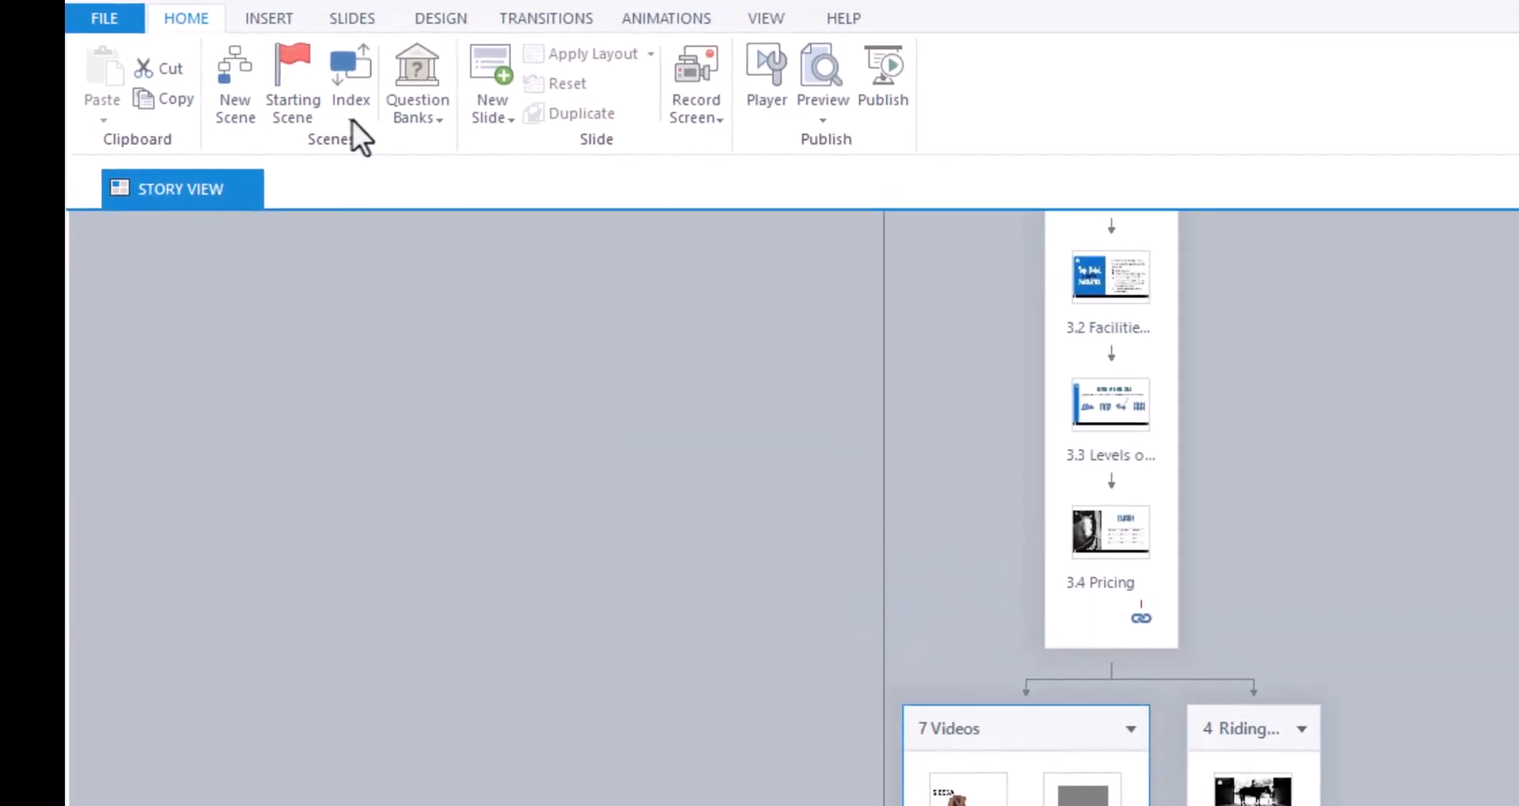
mouse_move(352, 76)
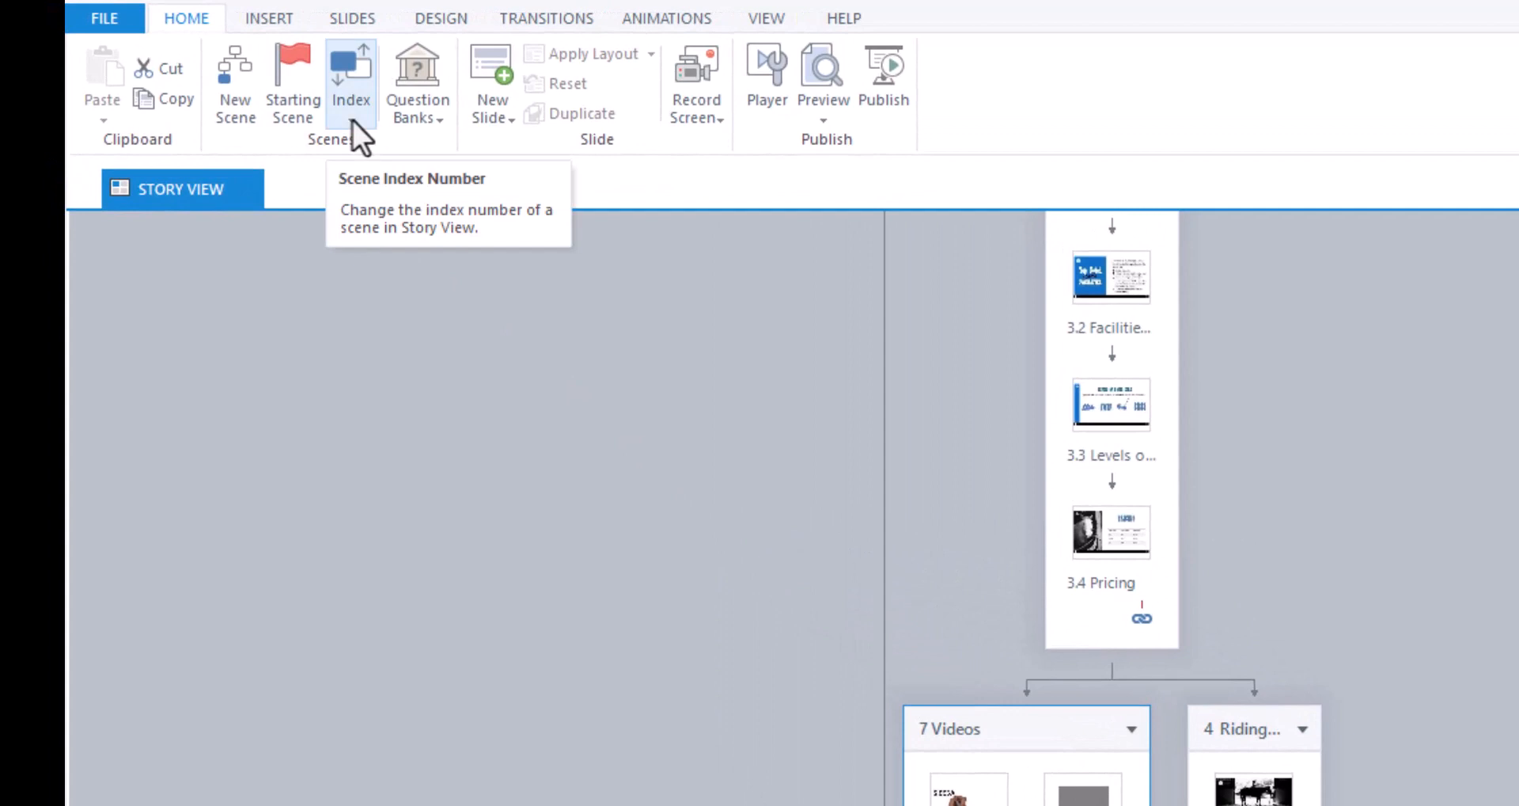
Show the Index number choices for the Videos scene, with 7 marked current.
click(351, 79)
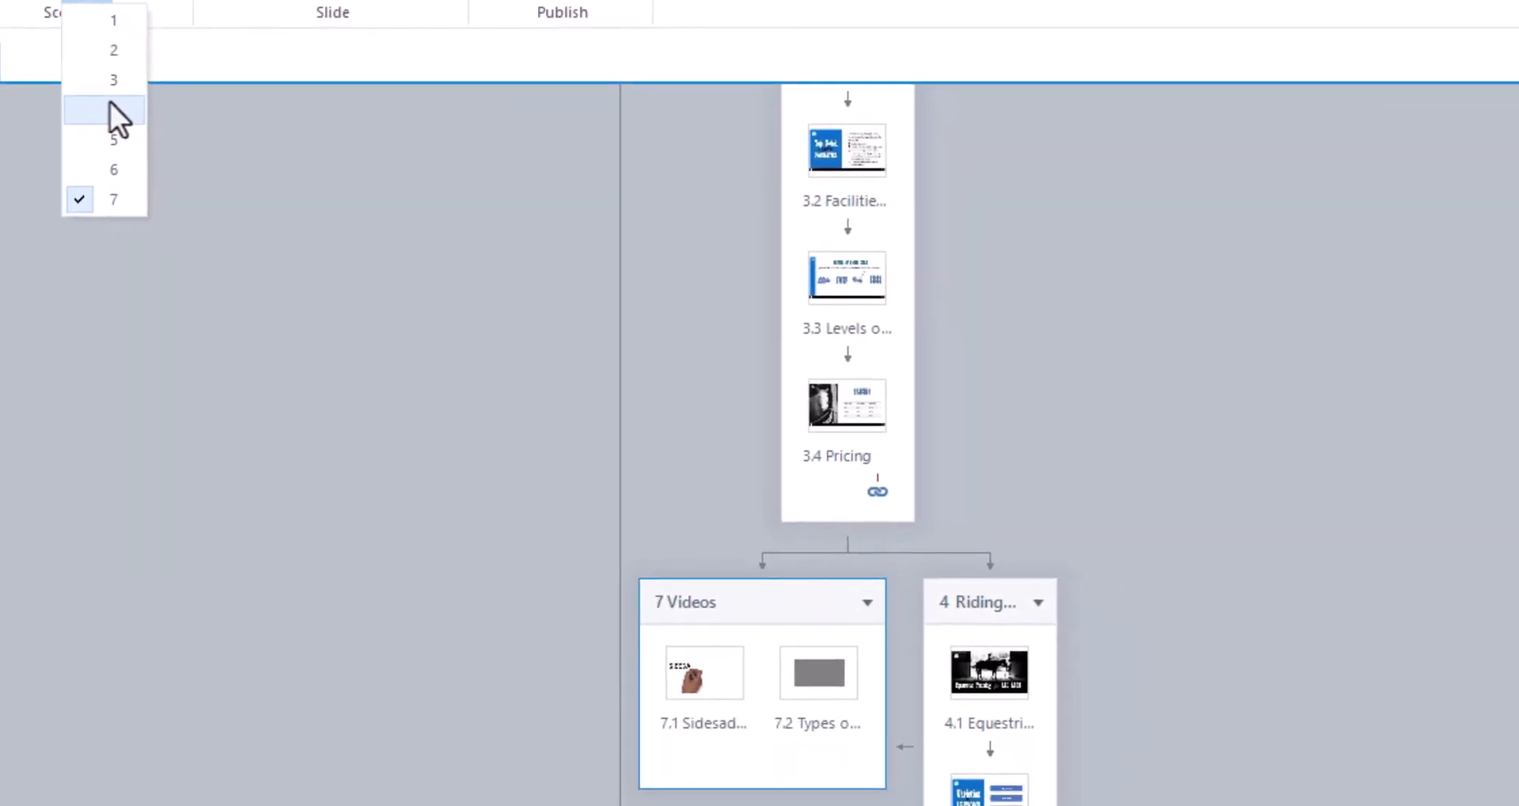
Renumber Videos to scene 4, then select Riding to confirm it is now scene 5.
click(114, 109)
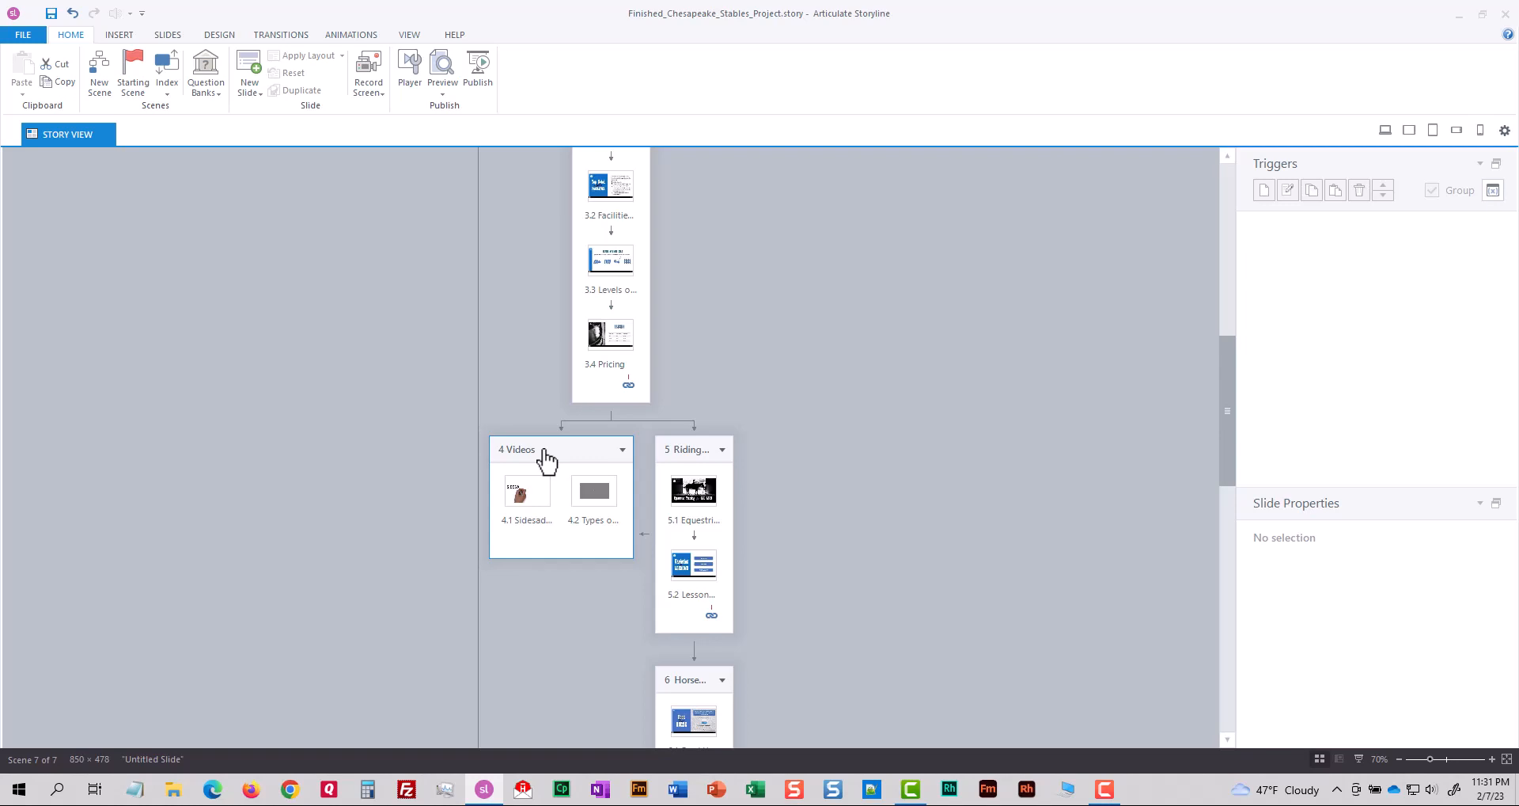
click(685, 449)
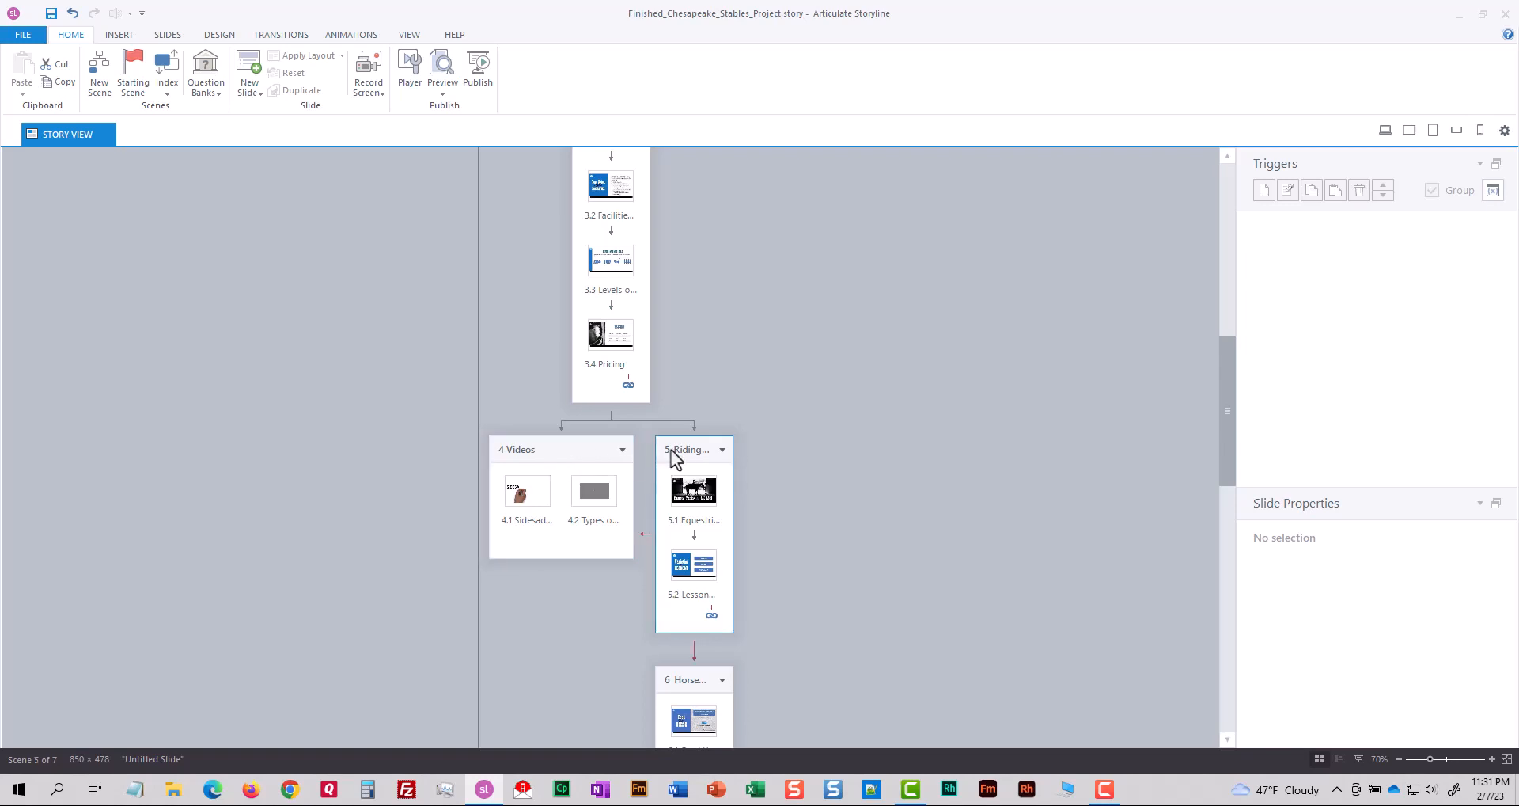